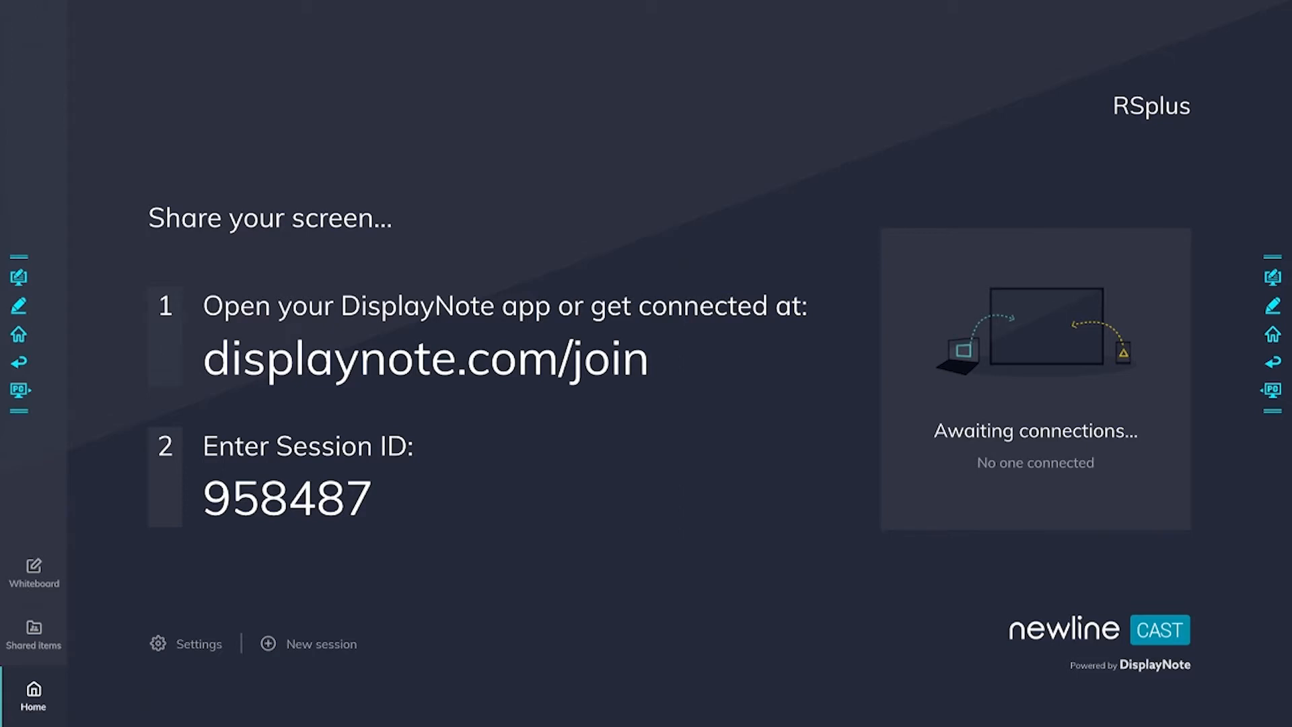
Step: Switch Moderator mode to On in the receiver's Moderator settings so attendees present only when invited
left_click(198, 643)
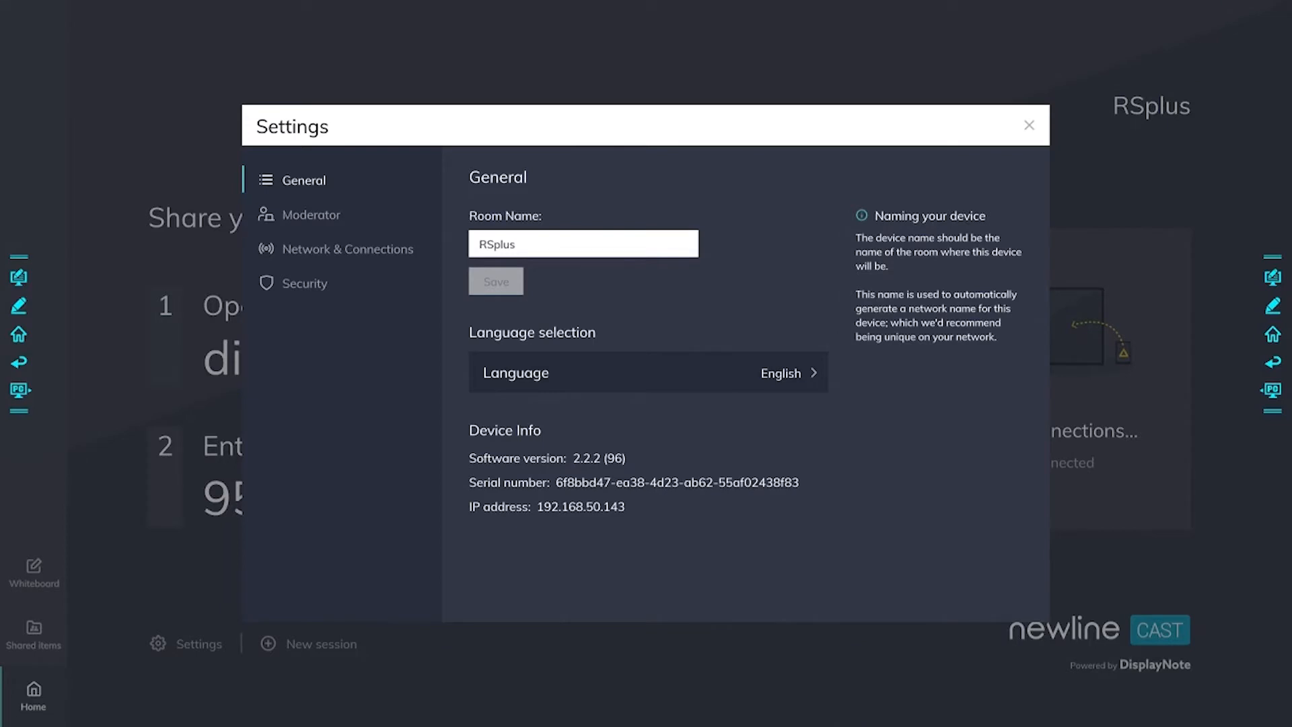
left_click(311, 214)
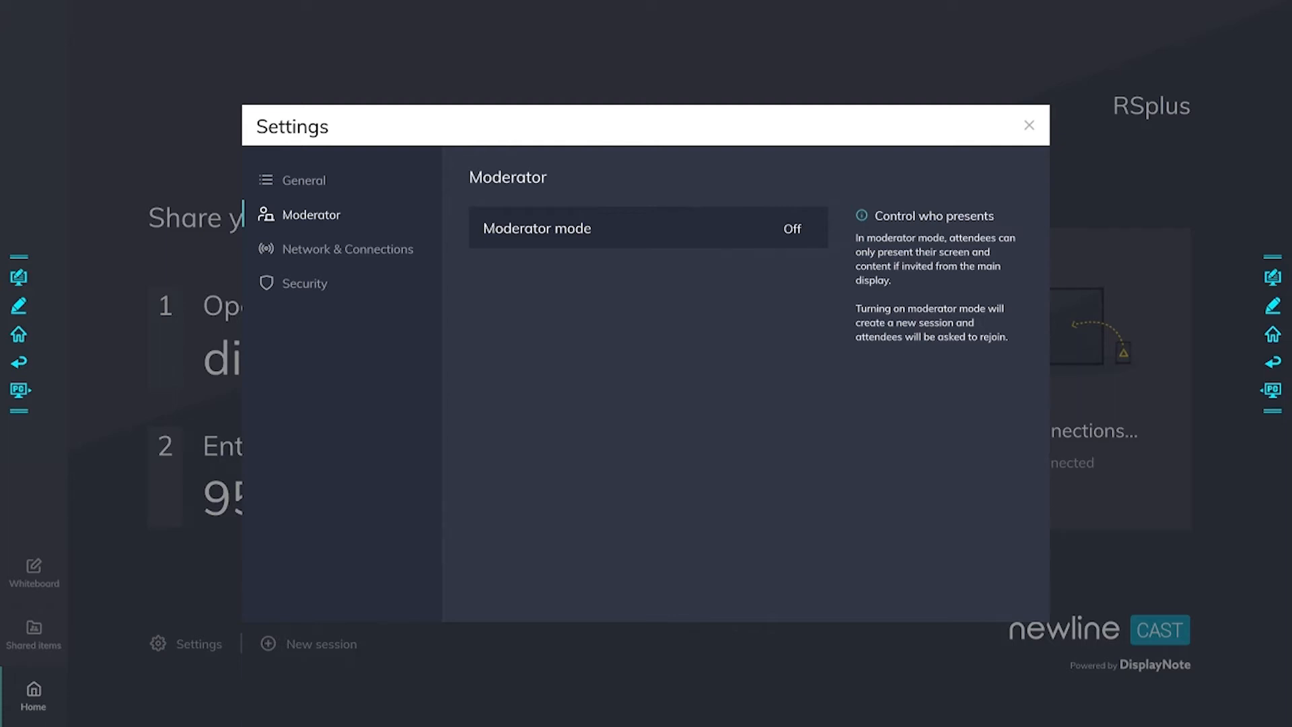
left_click(647, 229)
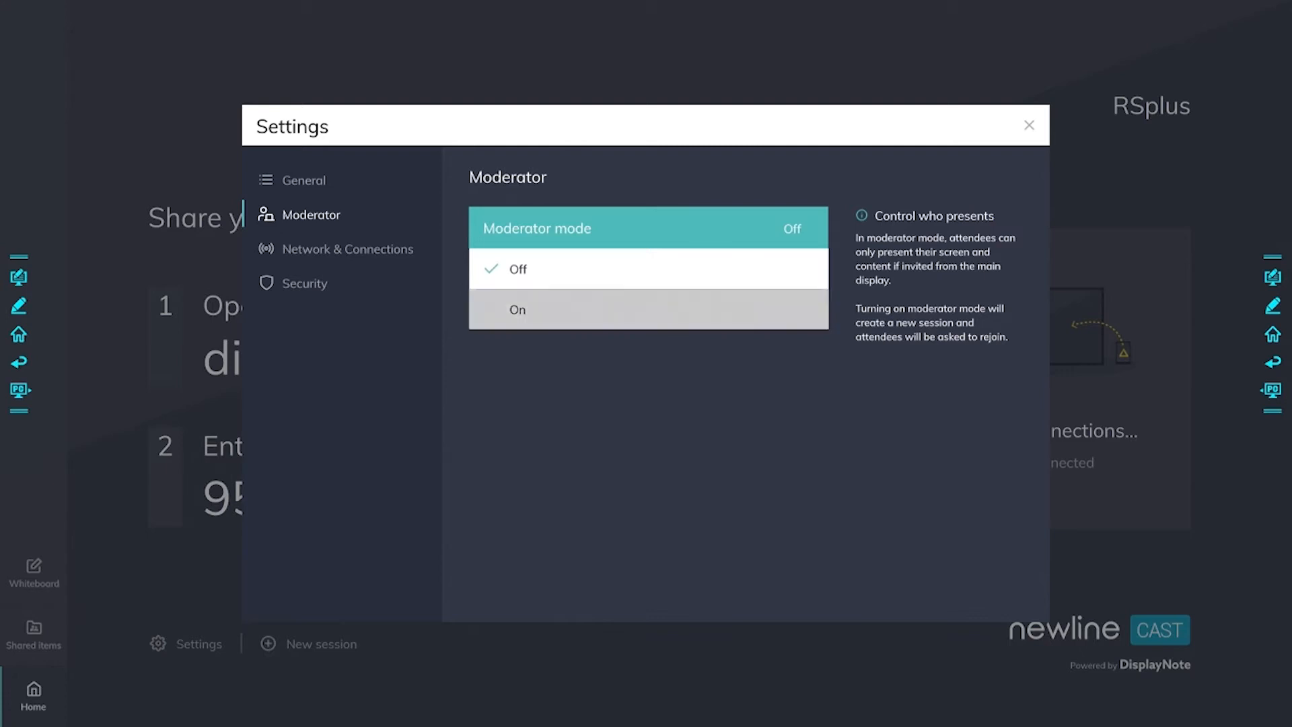
left_click(517, 309)
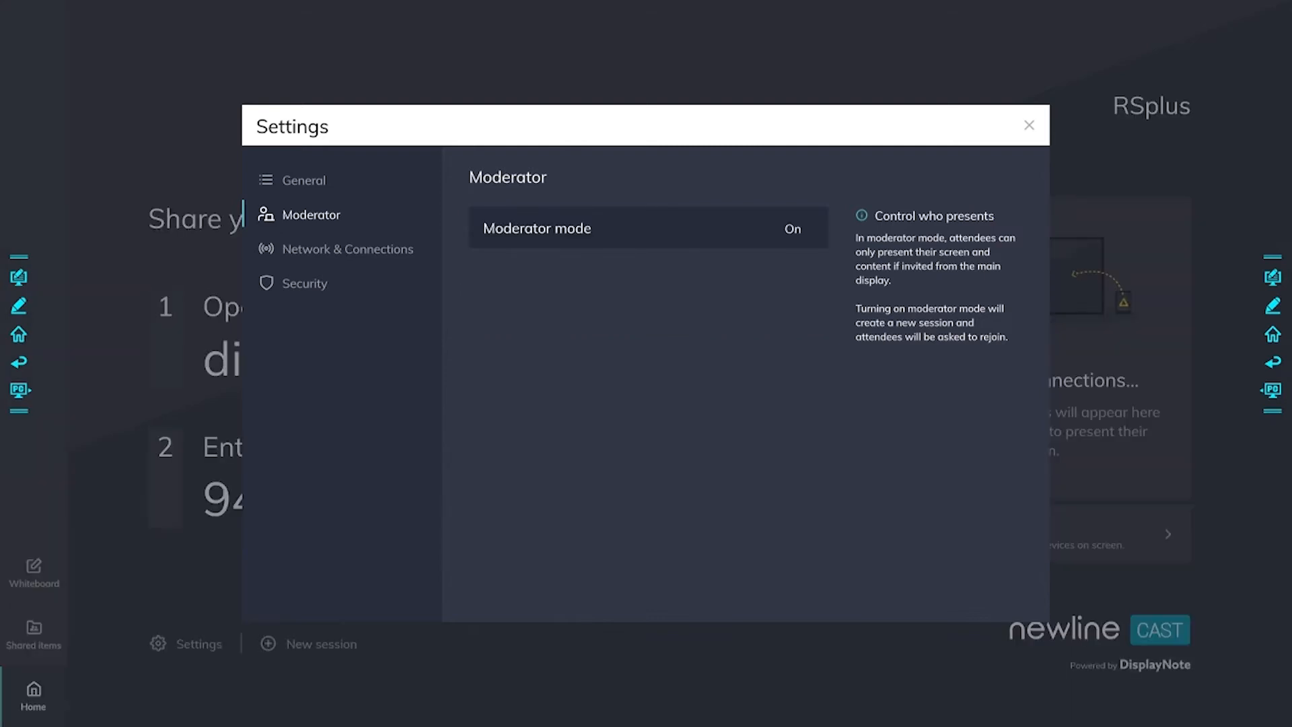
left_click(1027, 124)
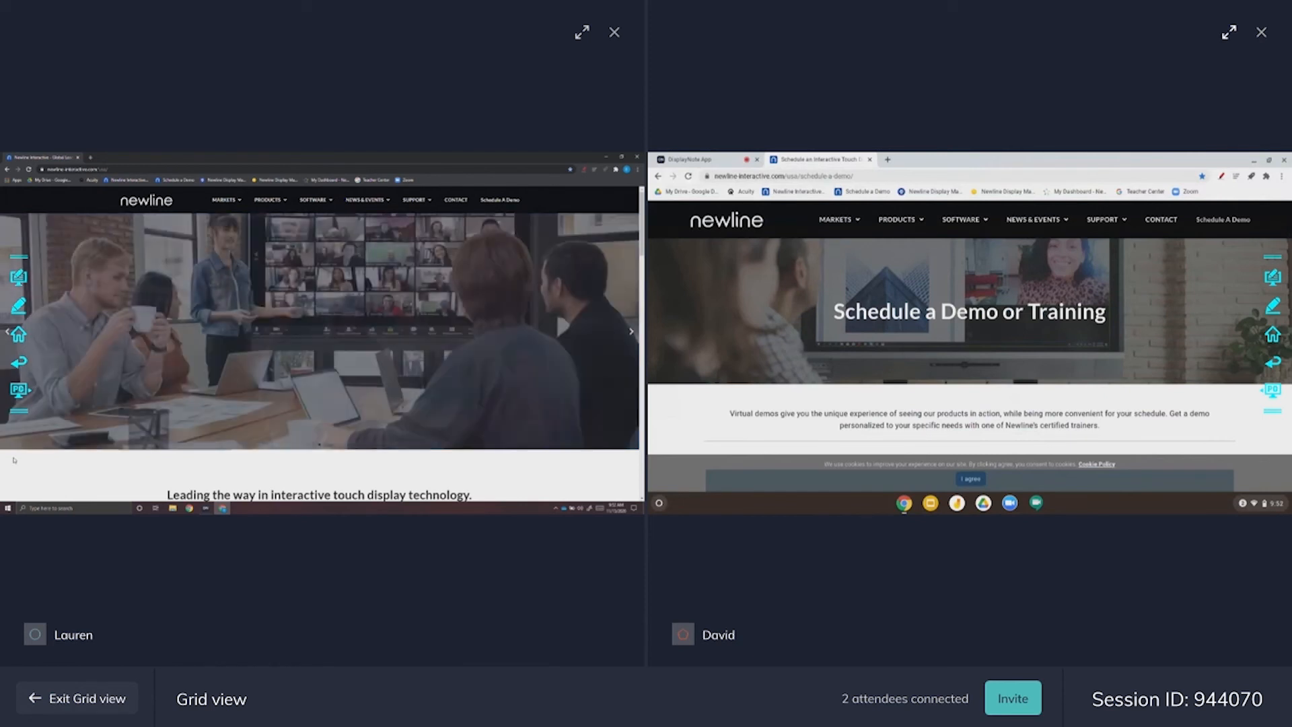
Step: Expand David's Chromebook tile from grid view to fill the display on its own
left_click(1228, 32)
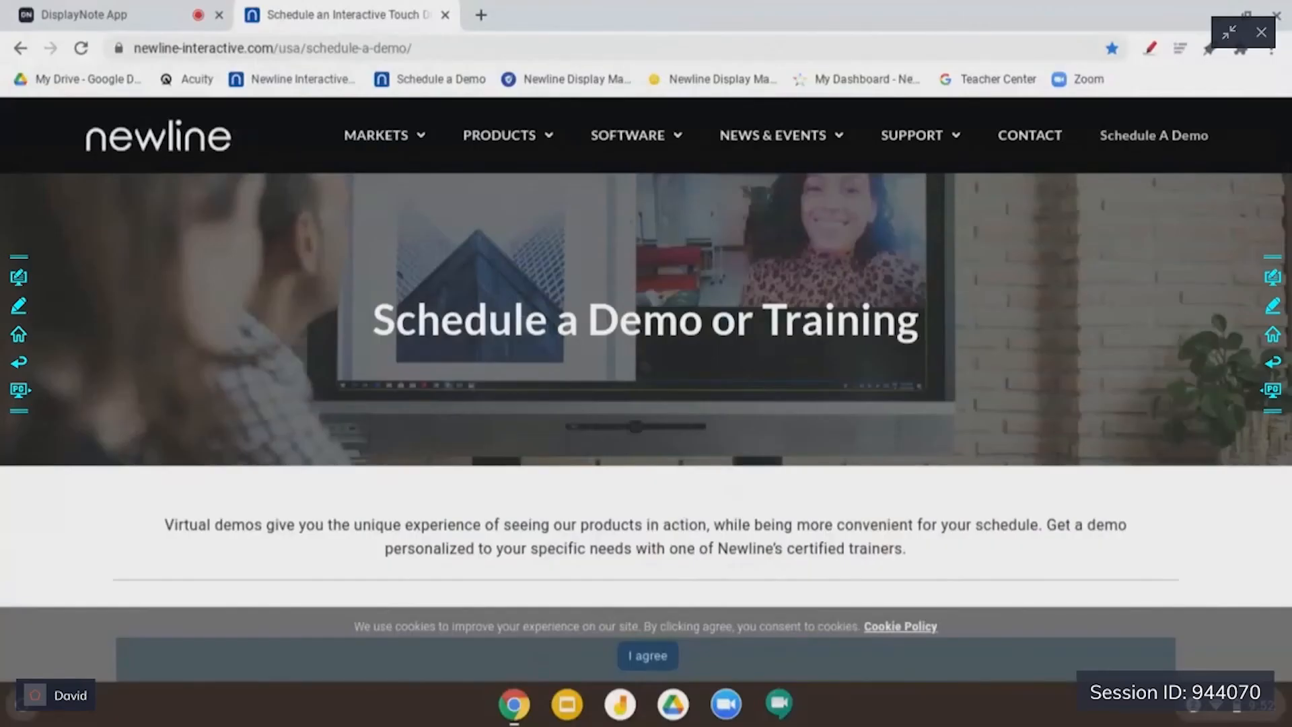